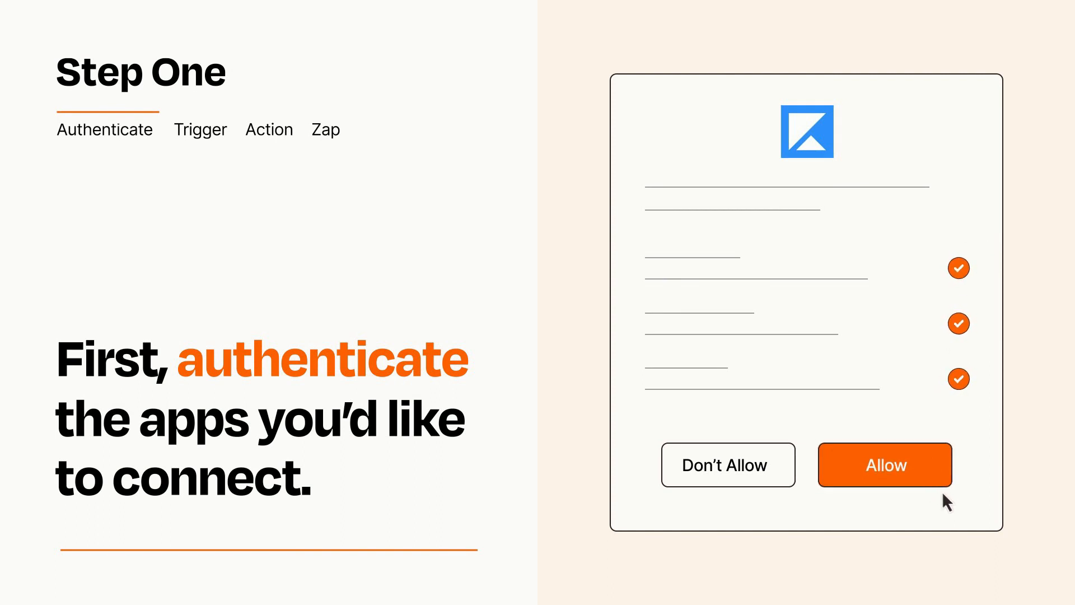
- Allow the app's access request so it can be used in the Zap
click(885, 465)
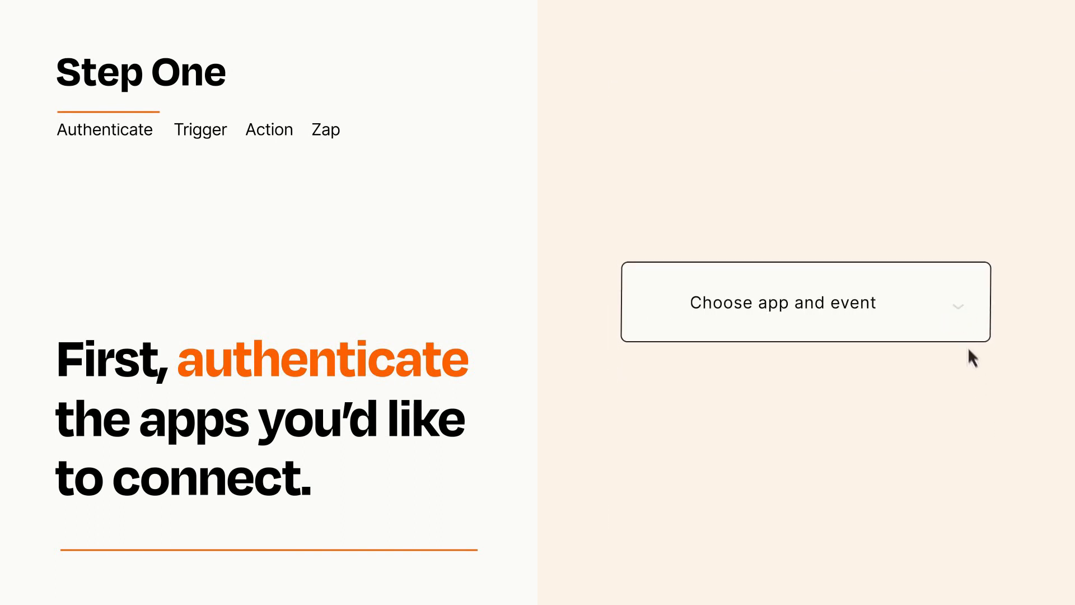
- Choose ManyChat's New Tagged User as the Zap's trigger event
click(804, 302)
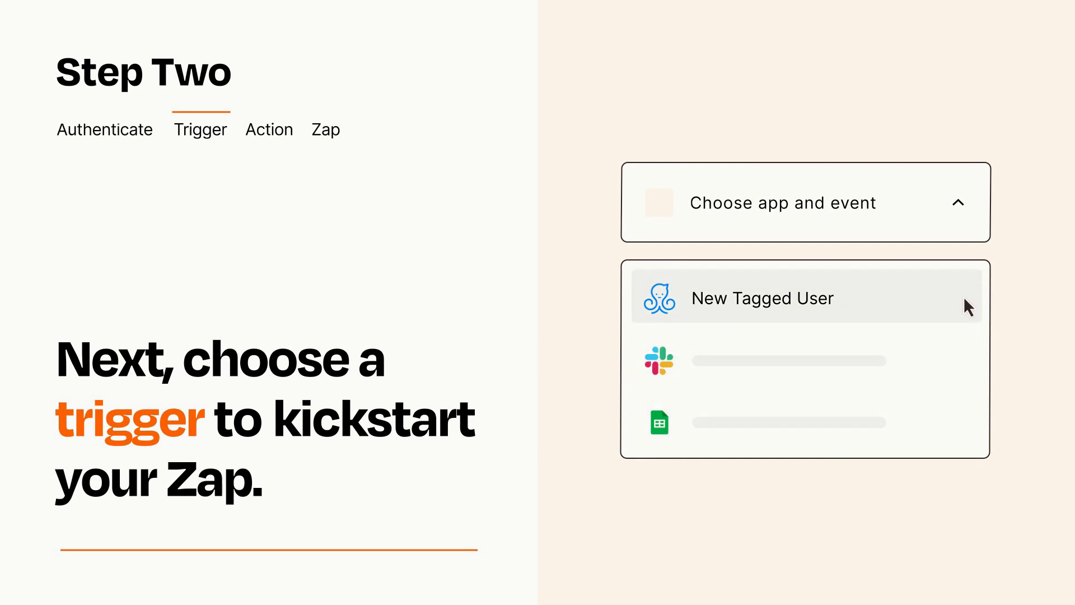
mouse_move(967, 317)
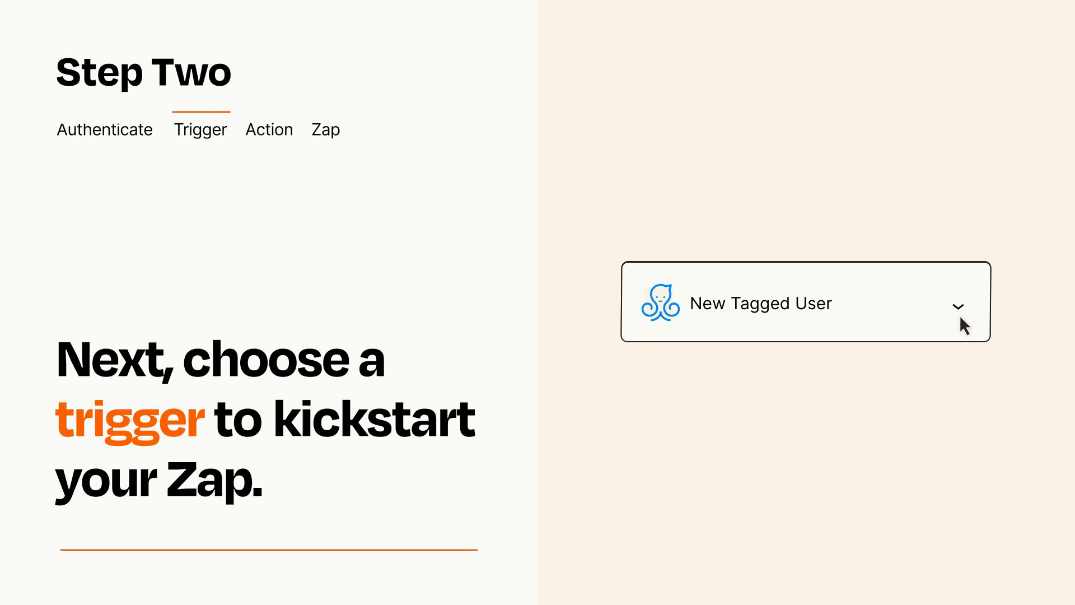
mouse_move(976, 323)
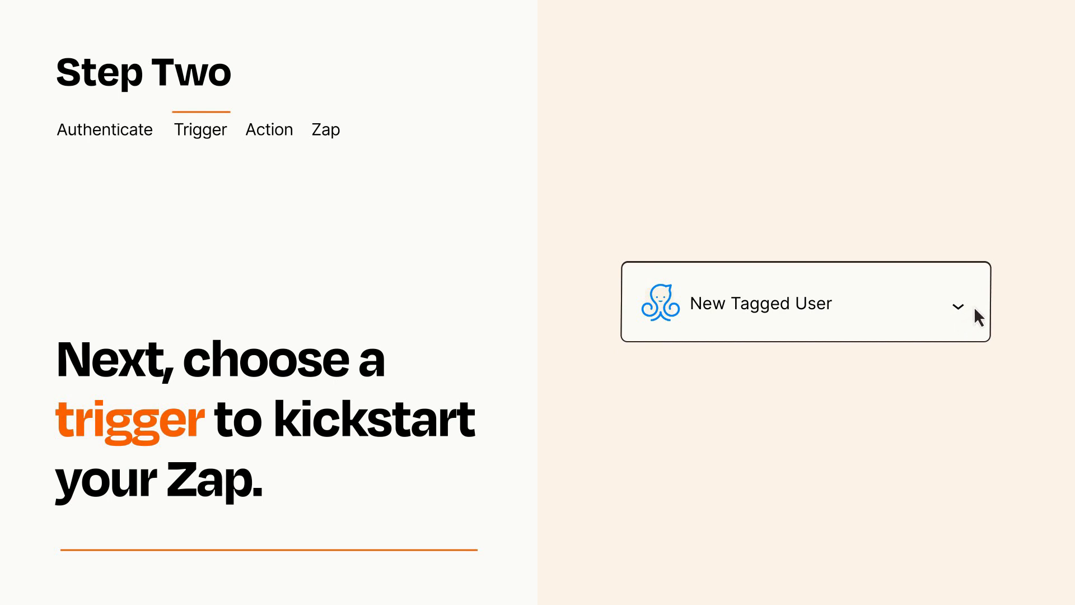
mouse_move(977, 308)
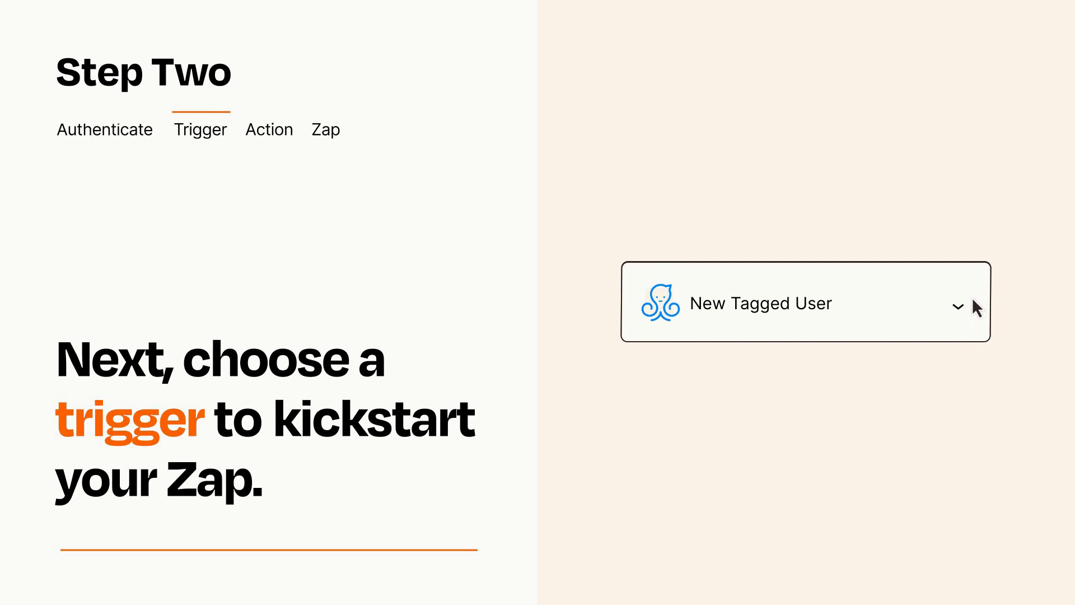
- Add a Create Form Submission action step after the New Tagged User trigger
click(269, 130)
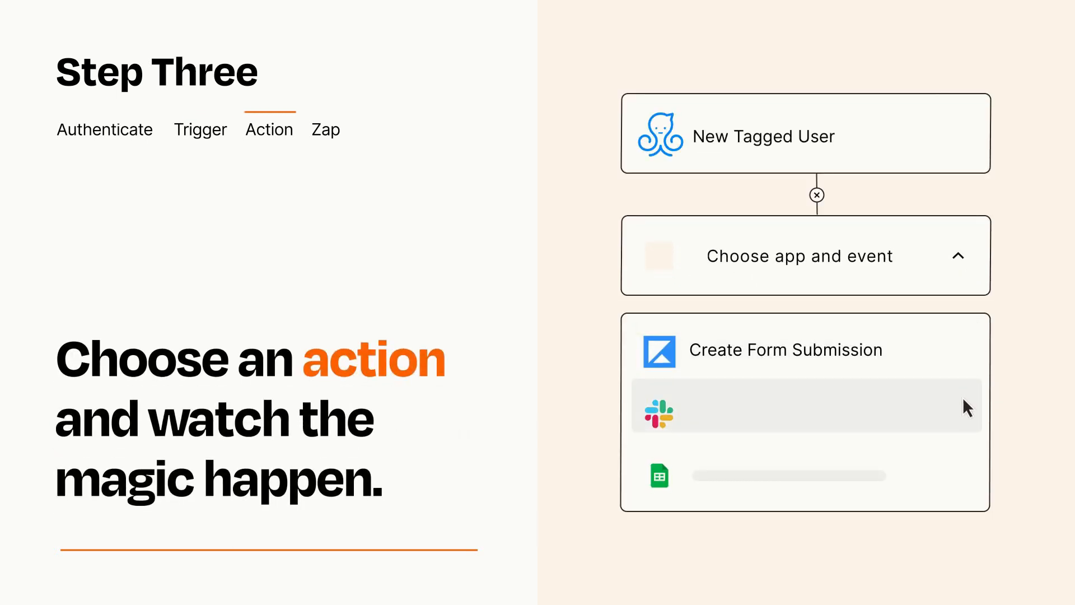
mouse_move(966, 483)
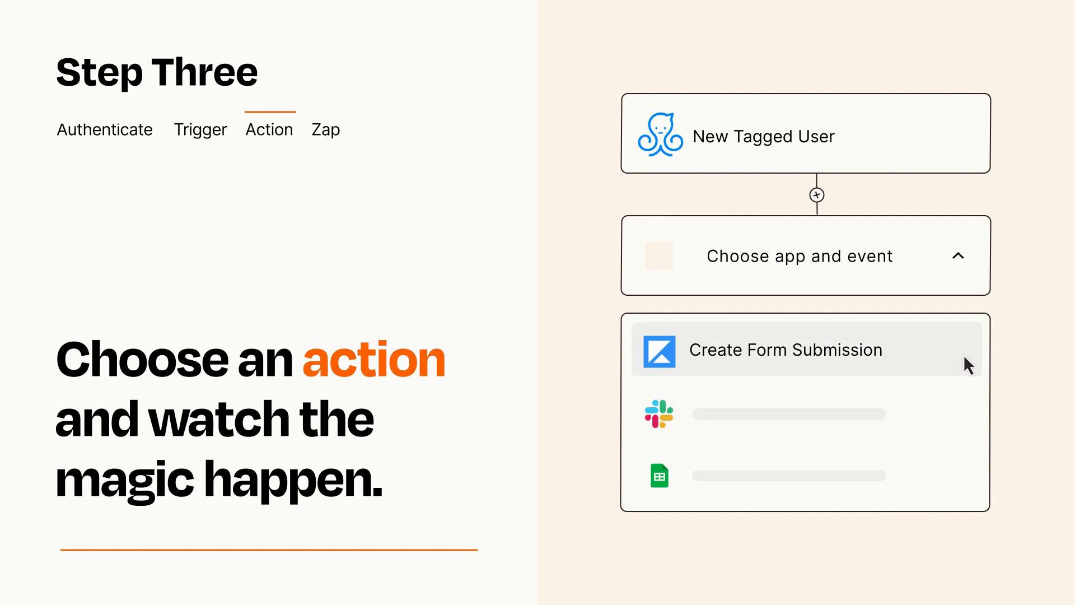
click(787, 350)
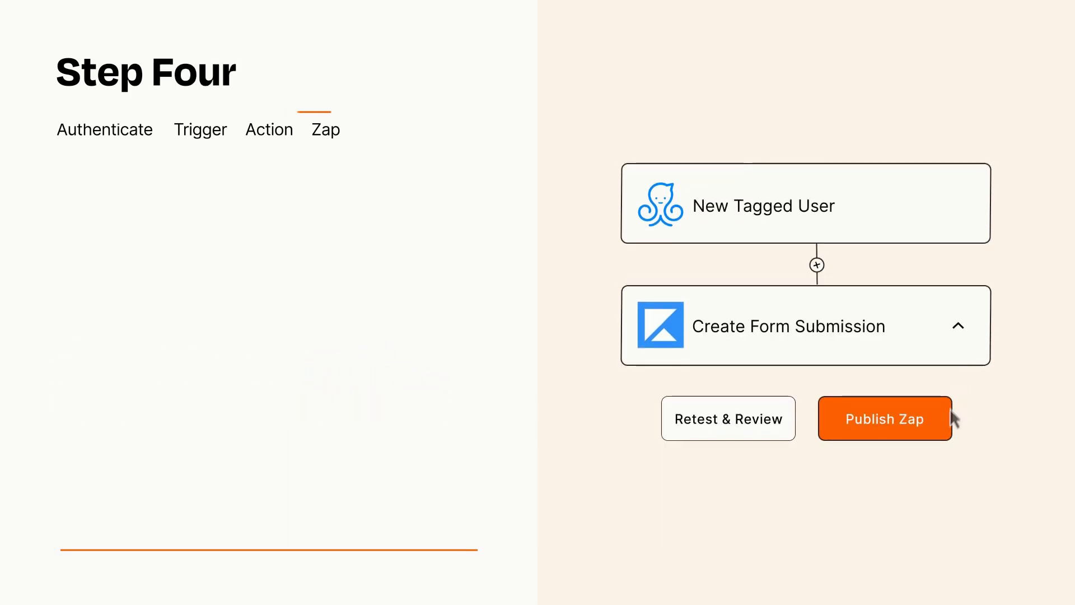
- Publish the New Tagged User → Create Form Submission Zap and turn it on
click(884, 419)
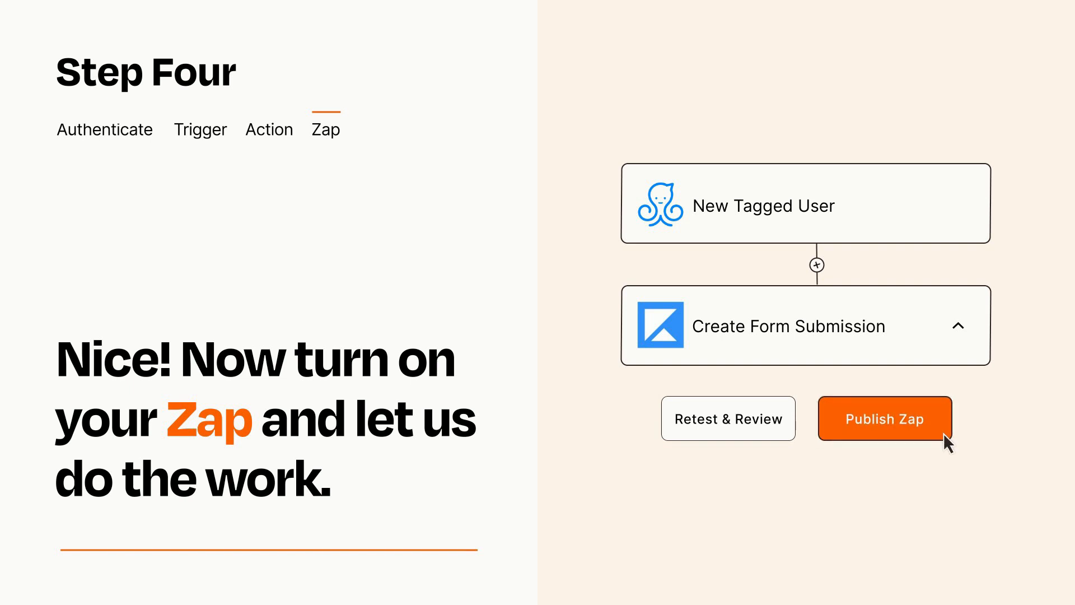
click(885, 419)
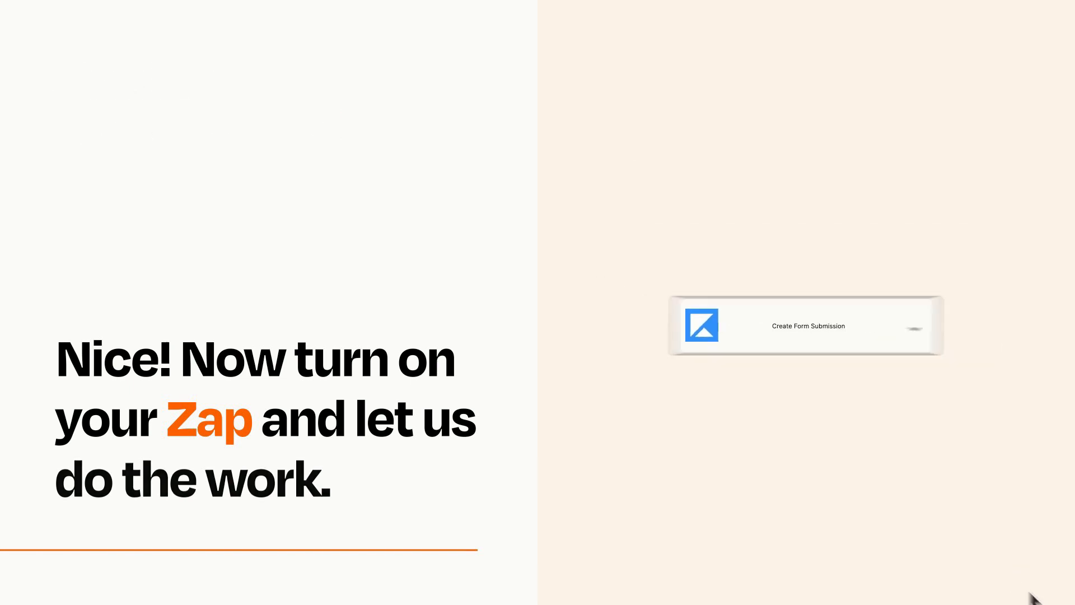